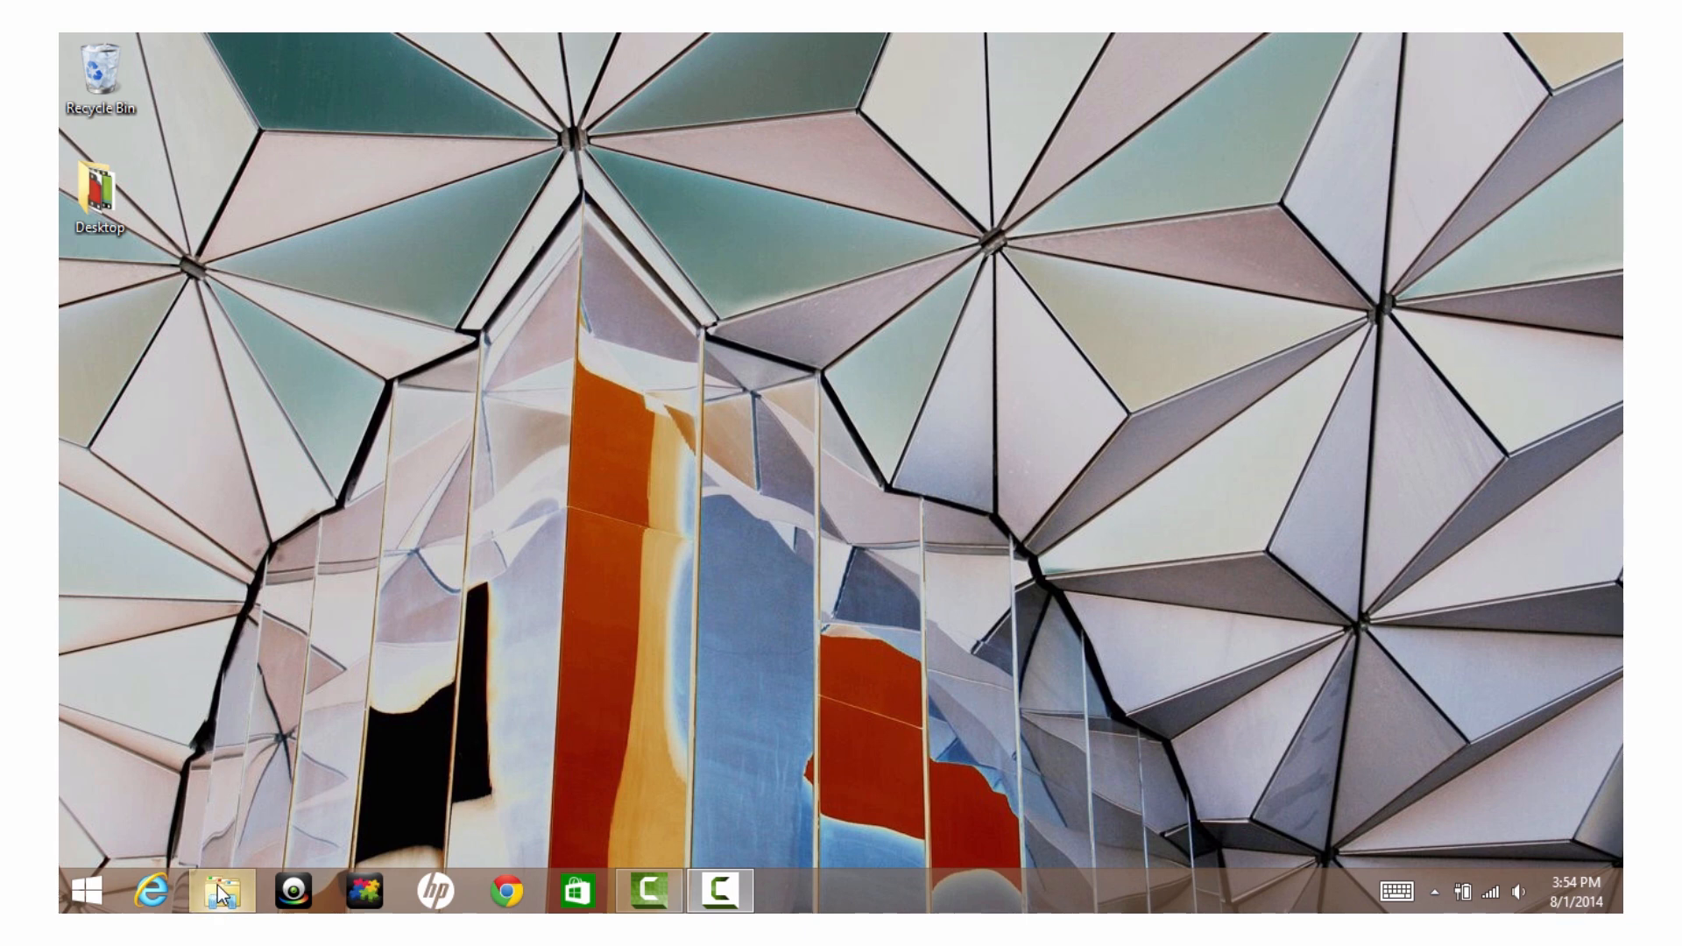
# Open and close File Explorer, launch Chrome to a new tab, then reopen File Explorer with Win+E.
pyautogui.click(220, 892)
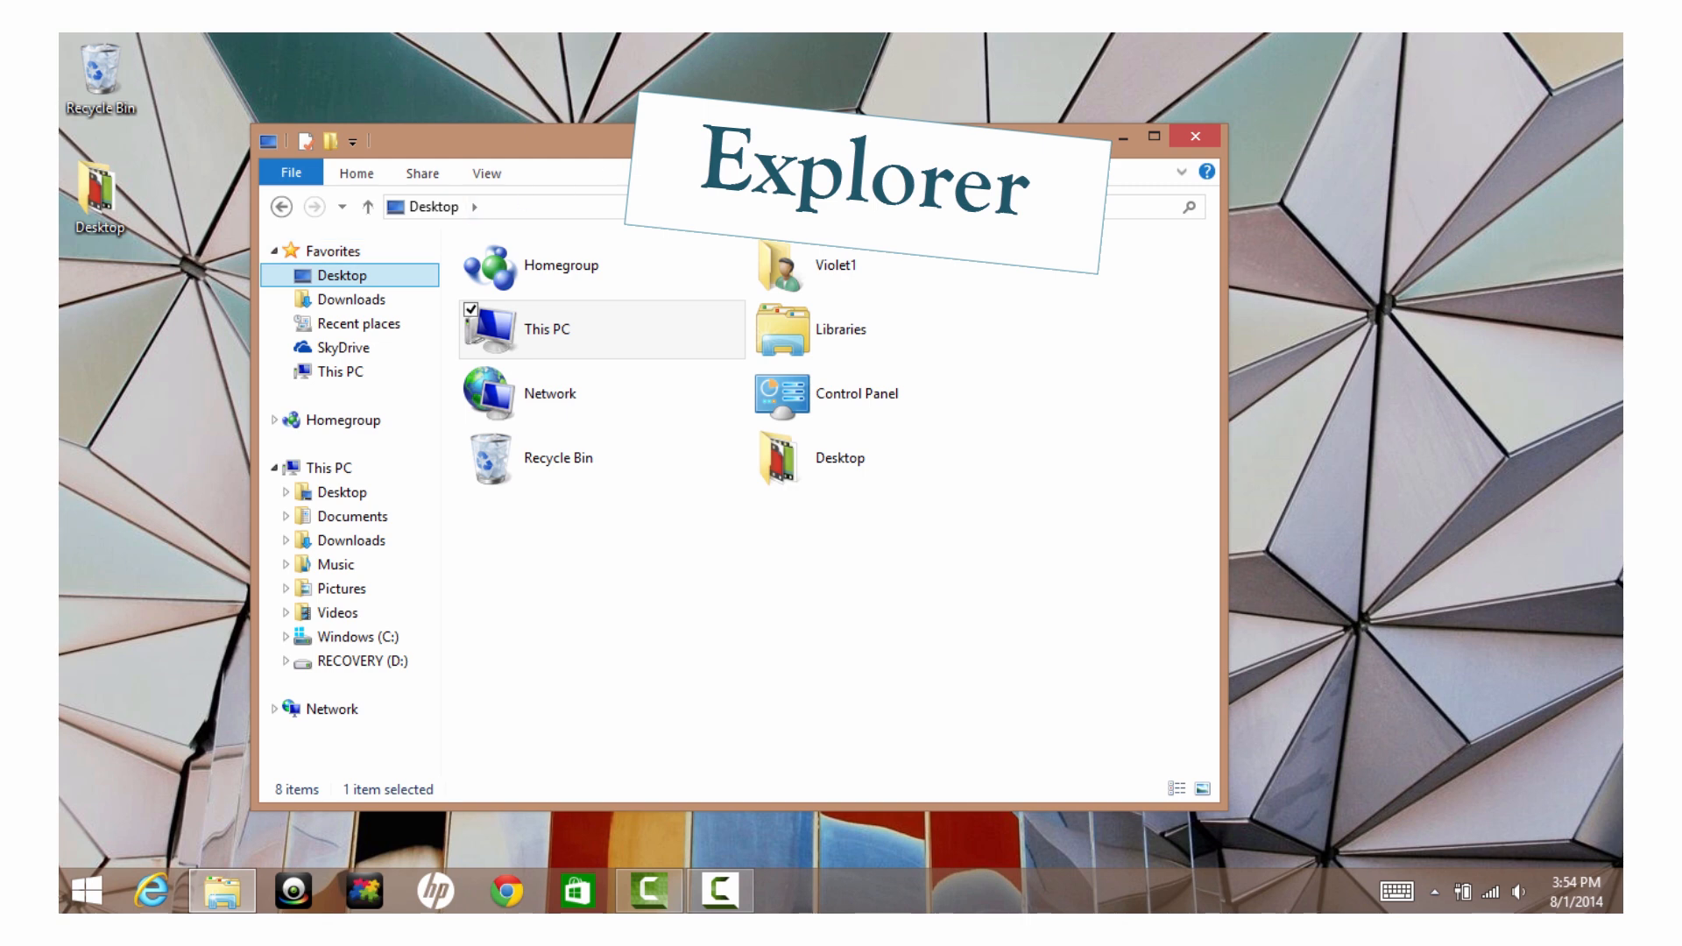
pyautogui.click(1192, 137)
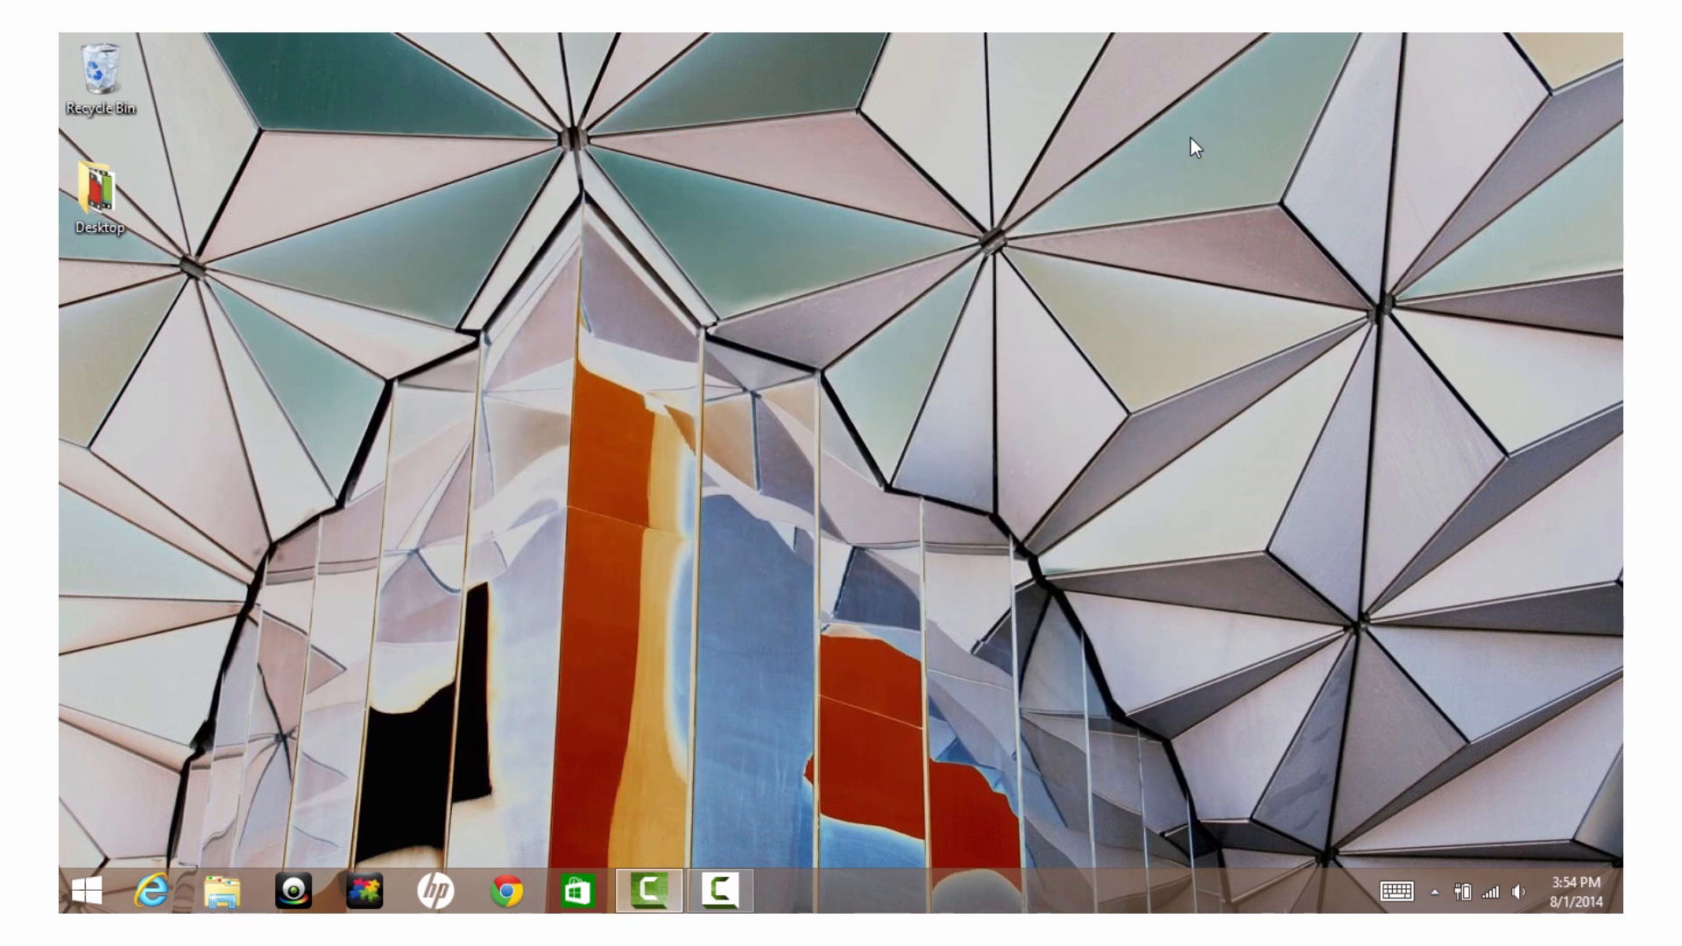
pyautogui.click(507, 892)
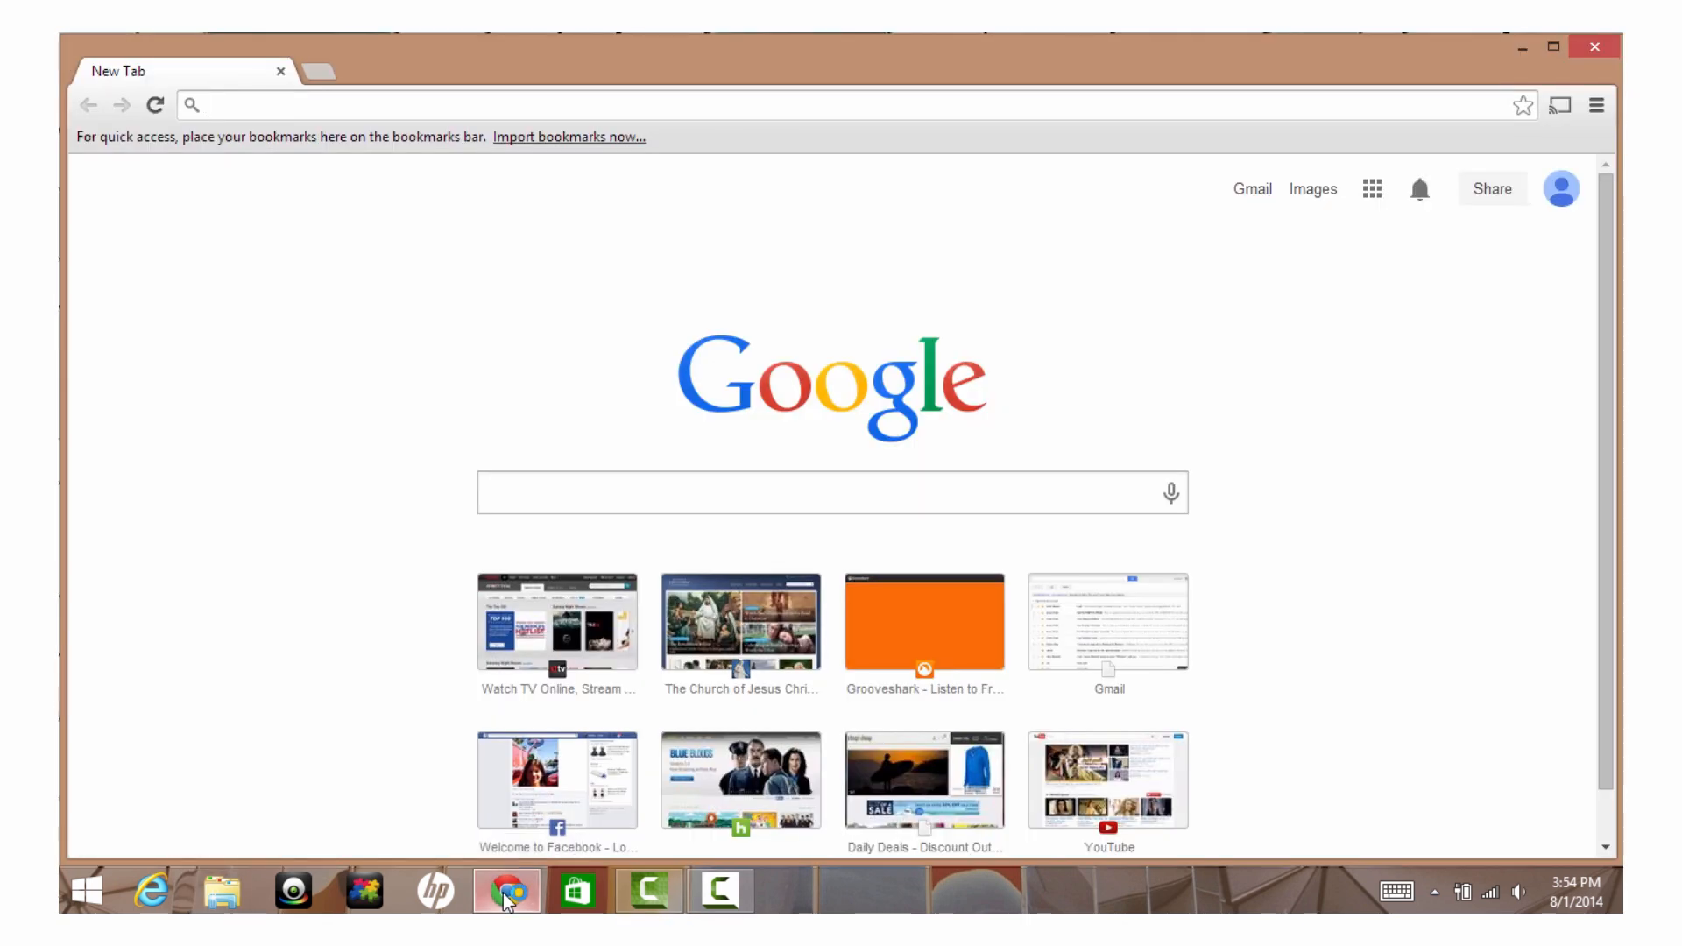
pyautogui.press('Win+E')
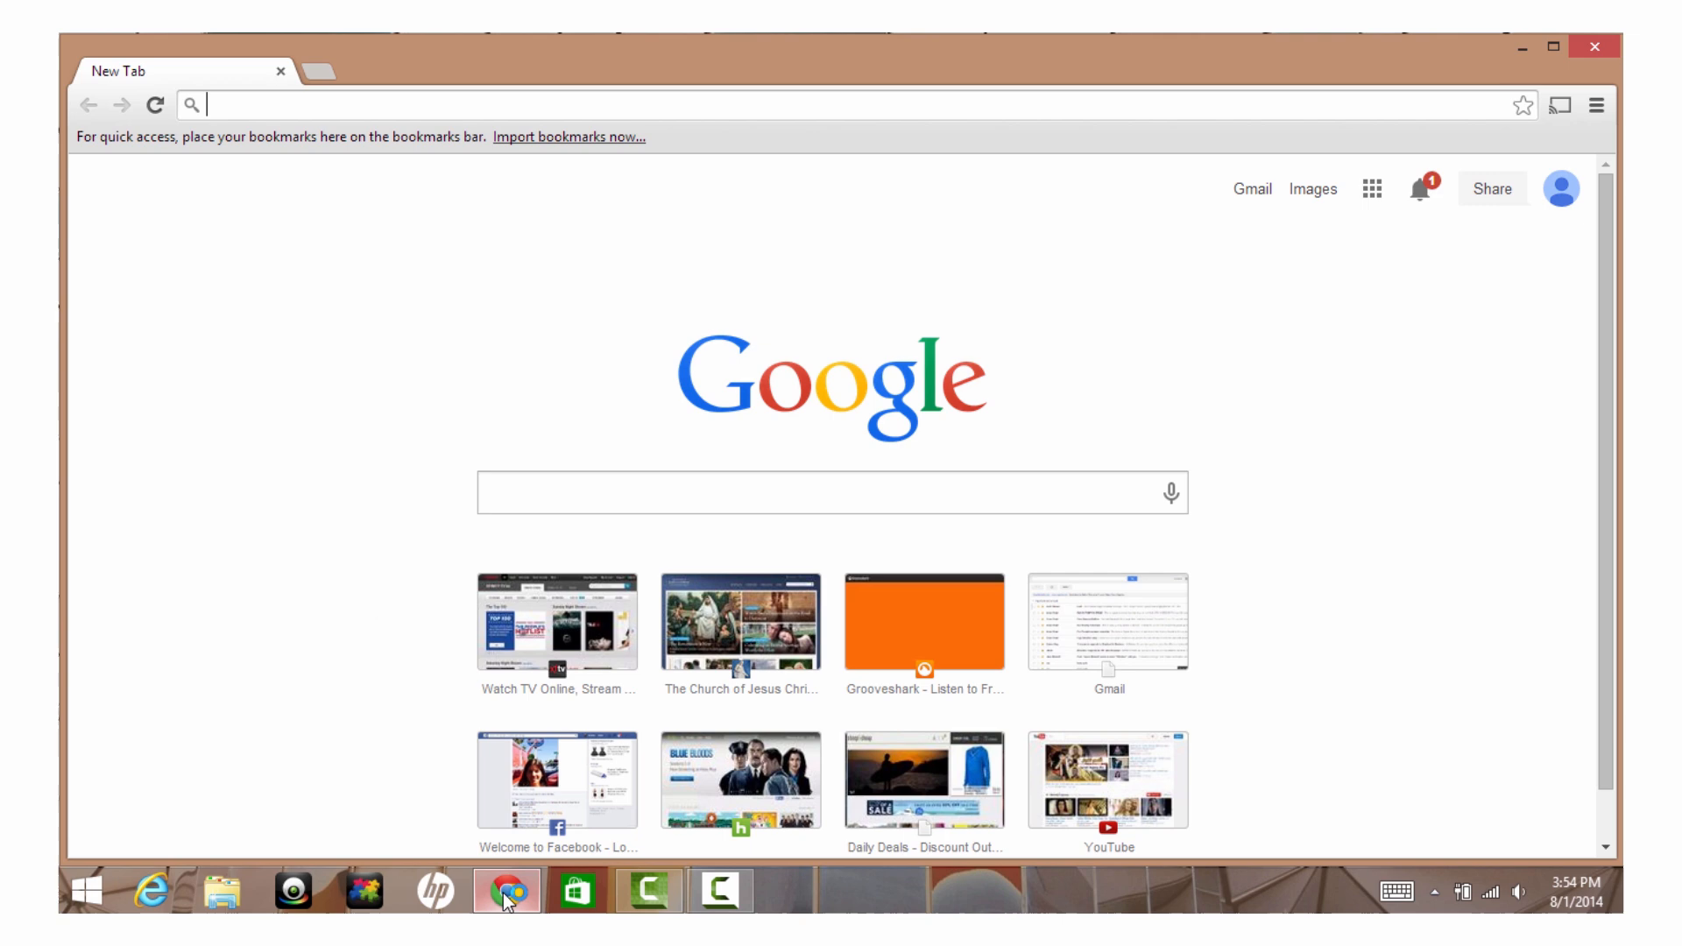
pyautogui.click(222, 891)
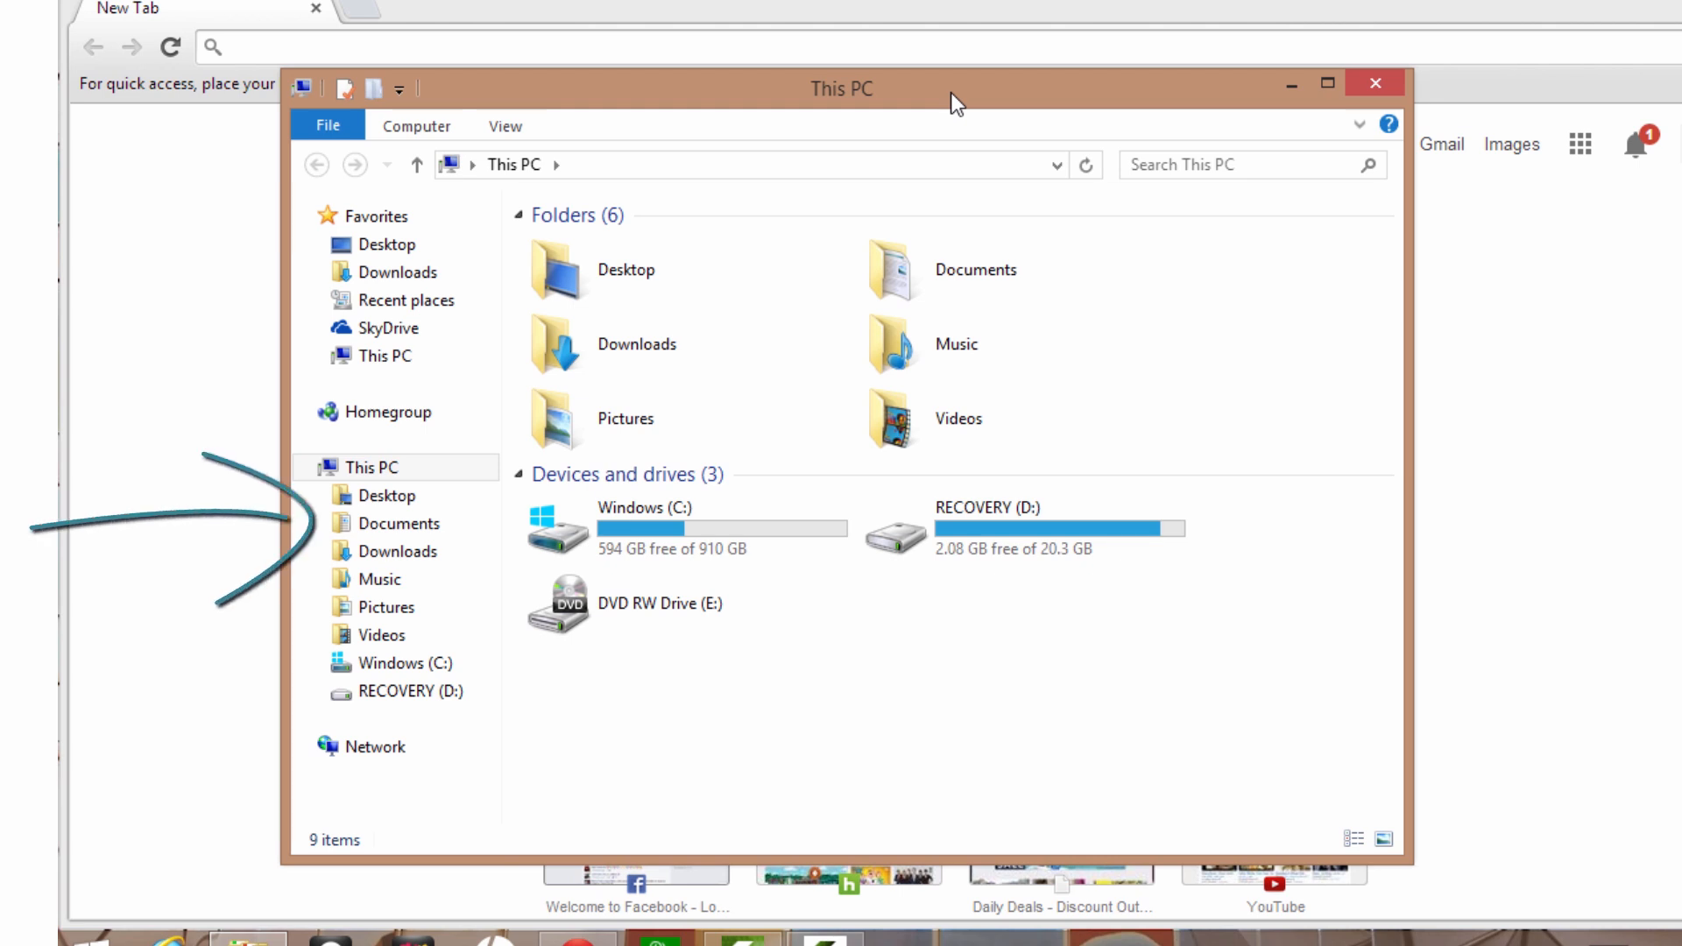
pyautogui.moveTo(539, 106)
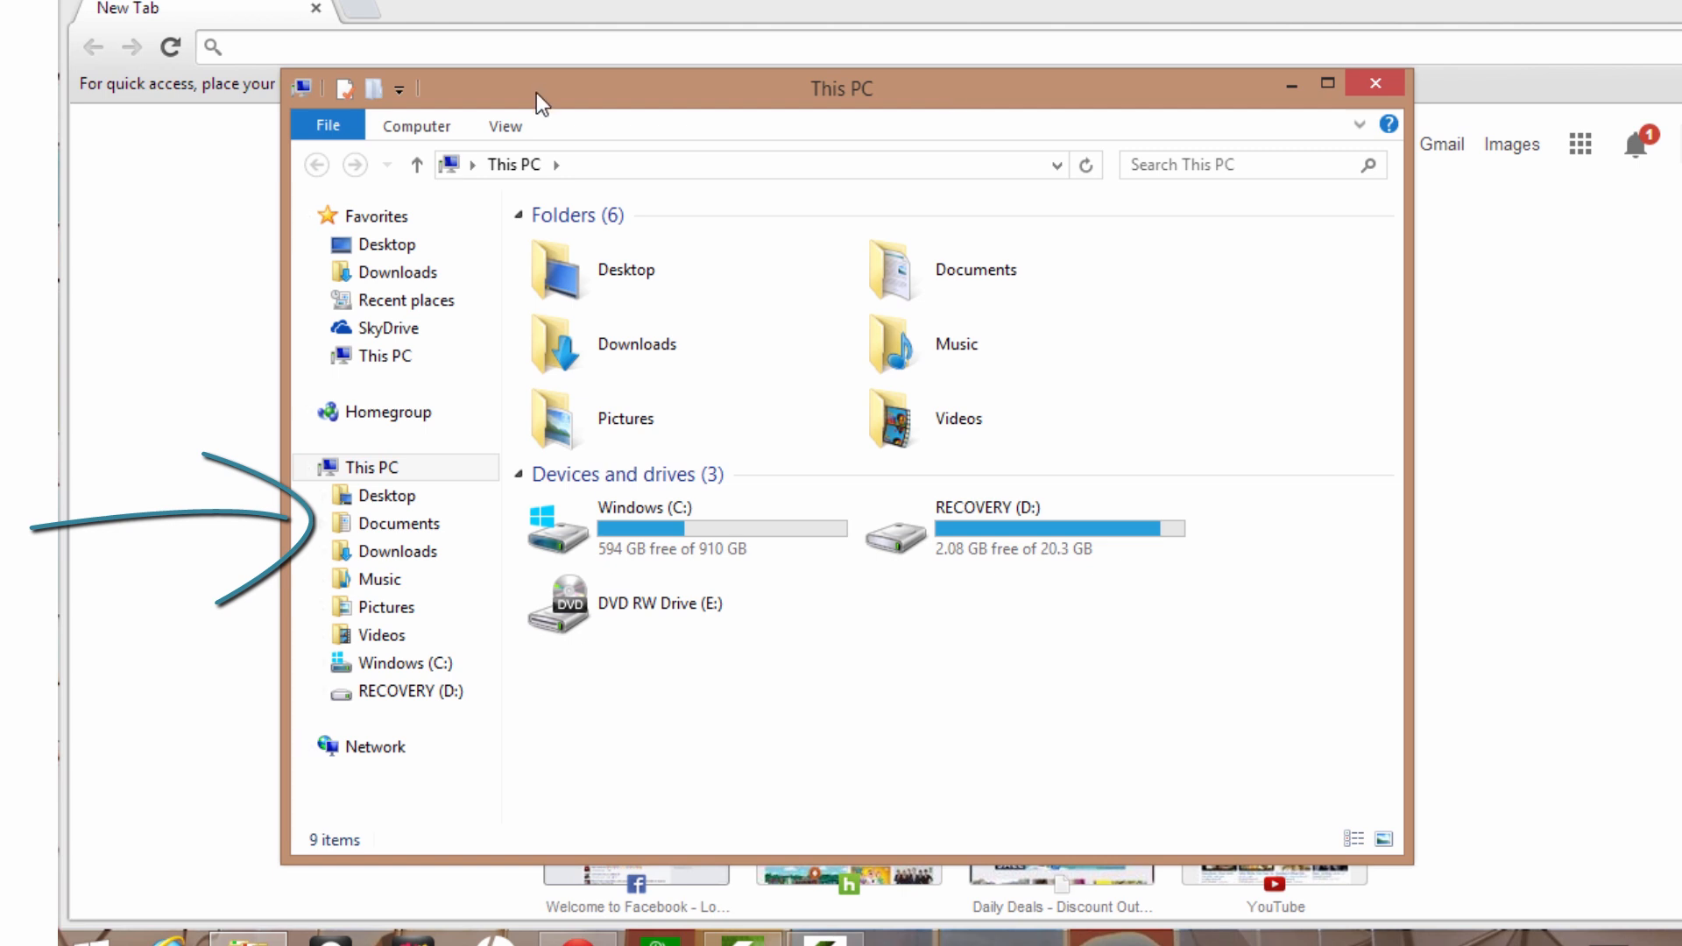
# Select Documents under This PC in the File Explorer navigation pane.
pyautogui.click(397, 523)
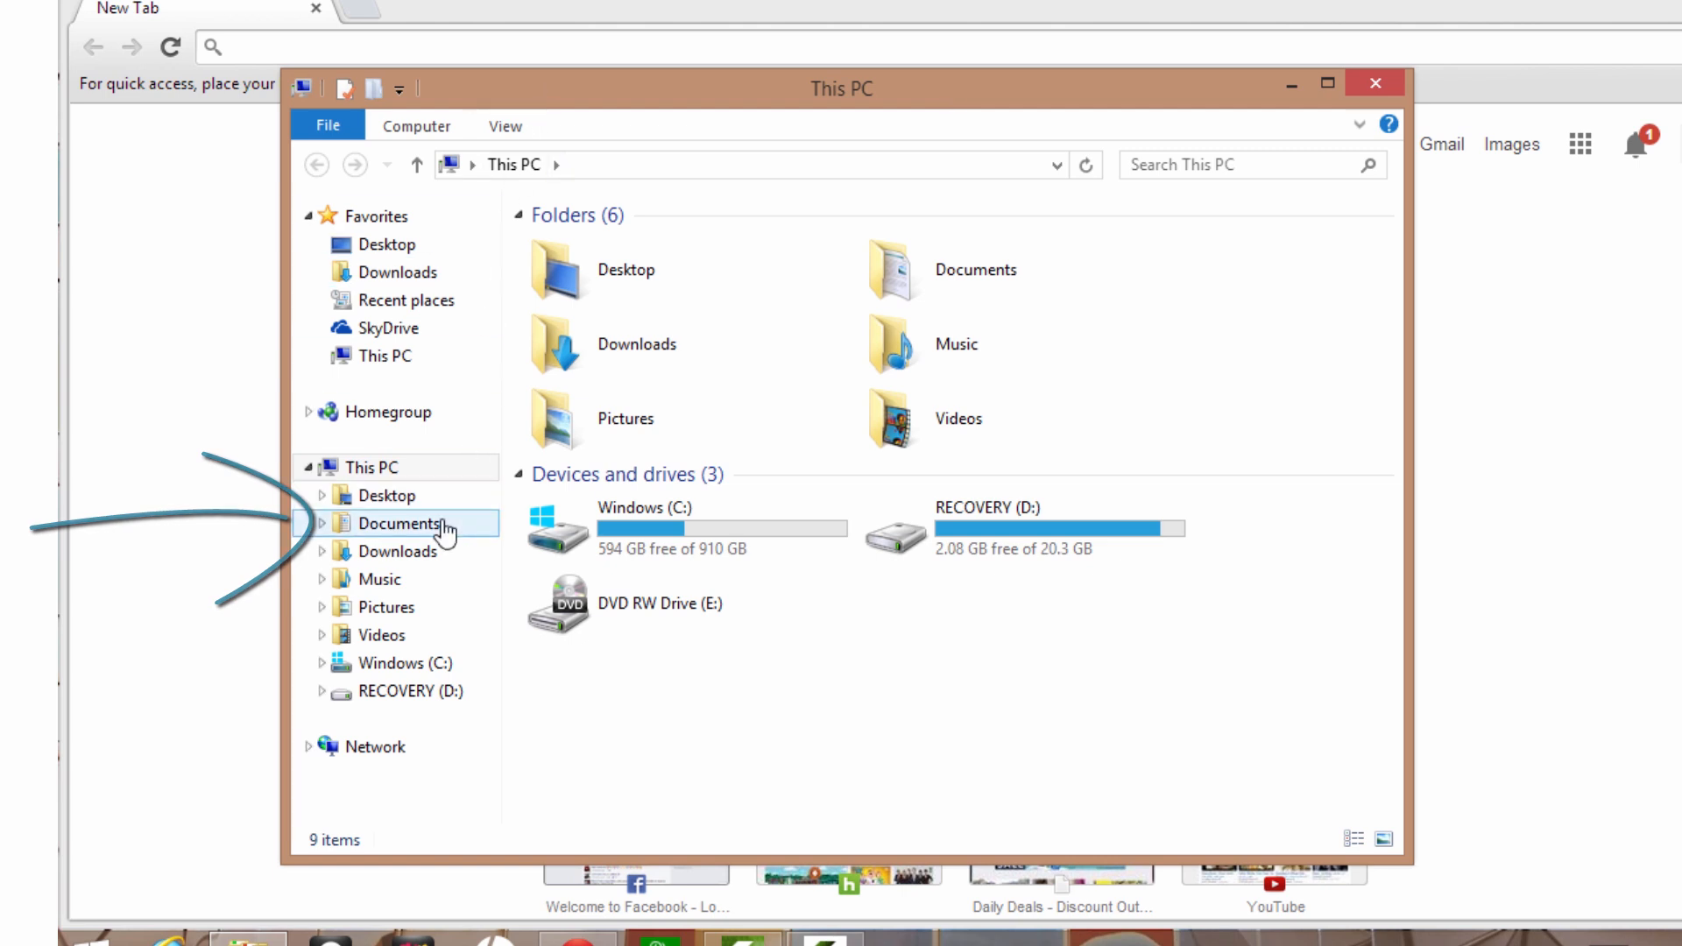